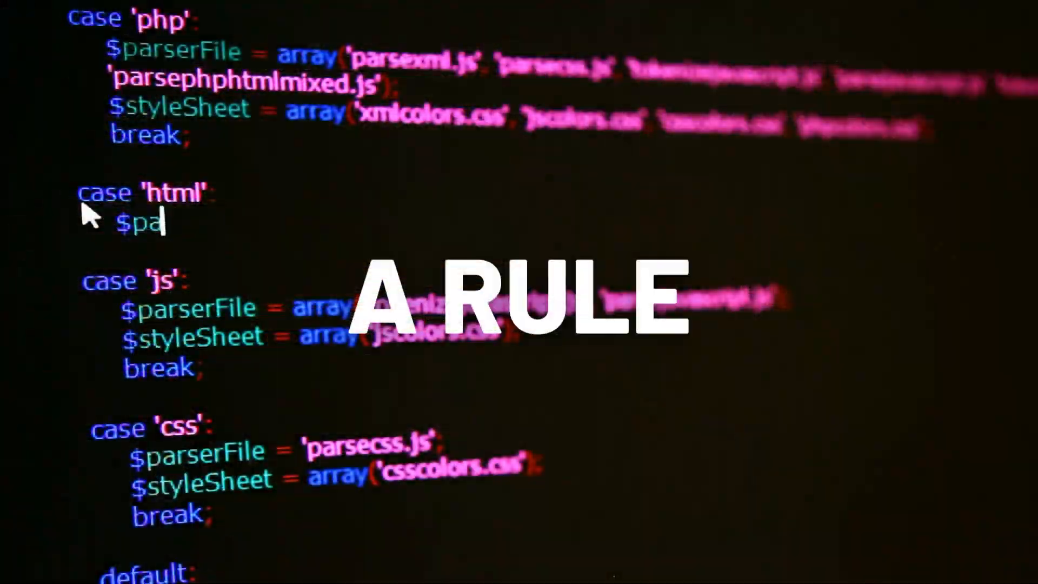
text(rser)
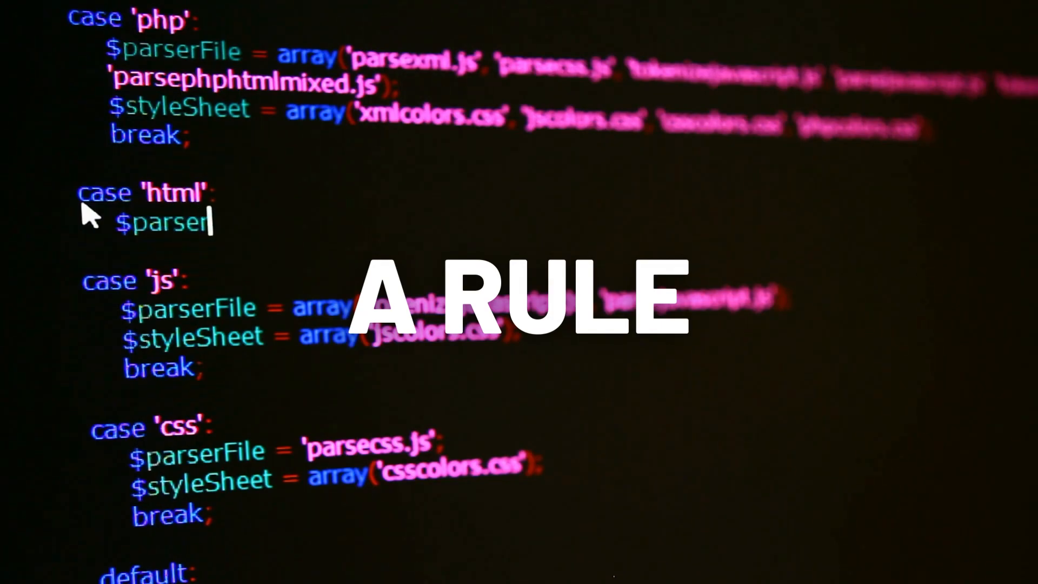
text(File = ar)
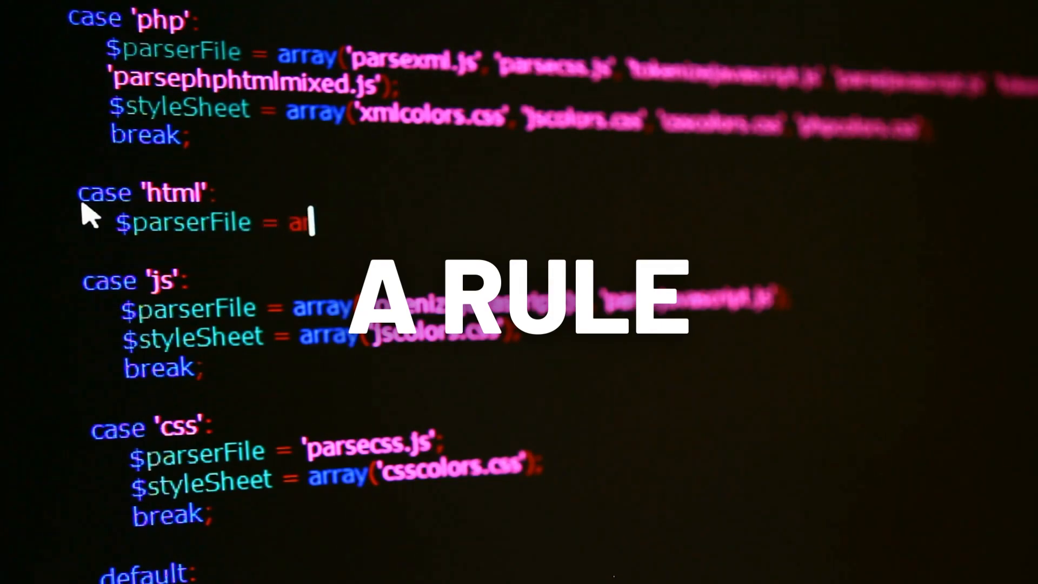